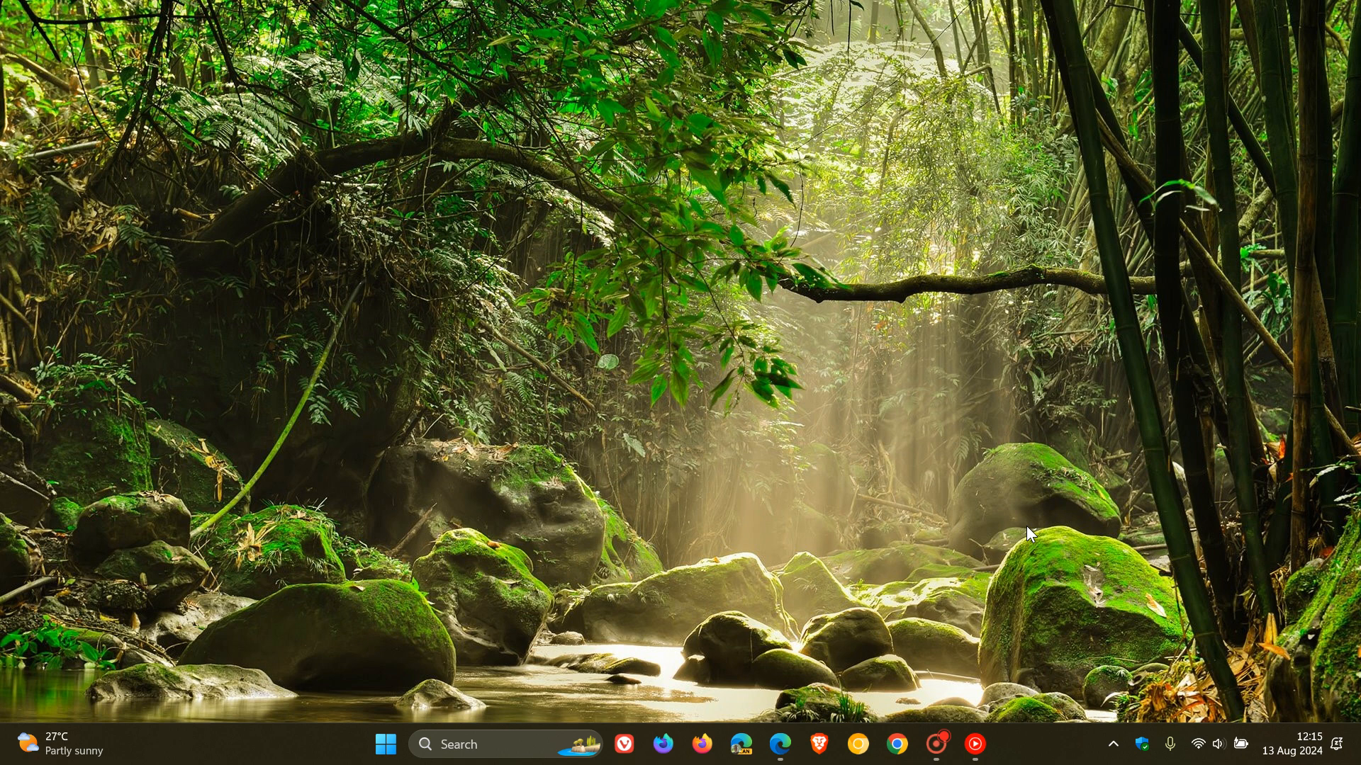
# Launch the pinned Copilot app from the Start menu to its blank greeting page
pyautogui.click(386, 744)
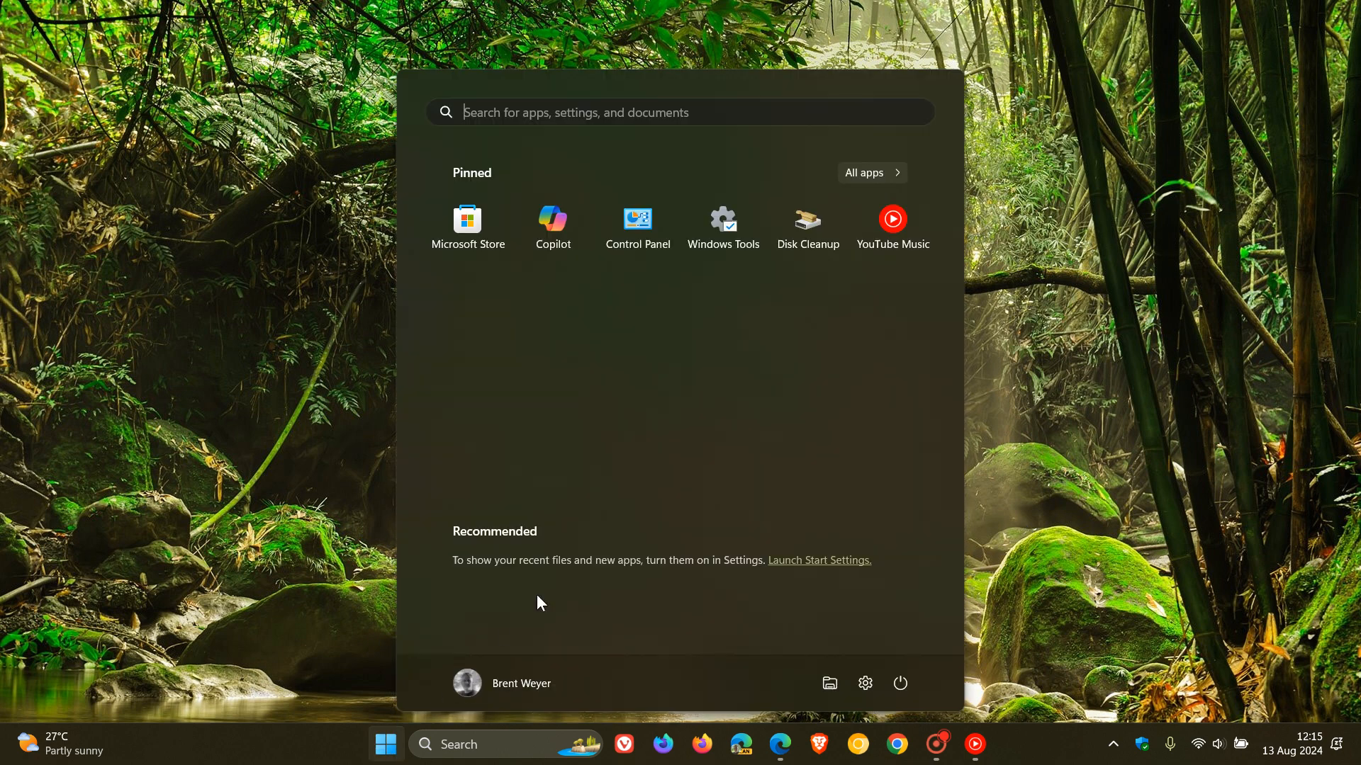
pyautogui.click(551, 219)
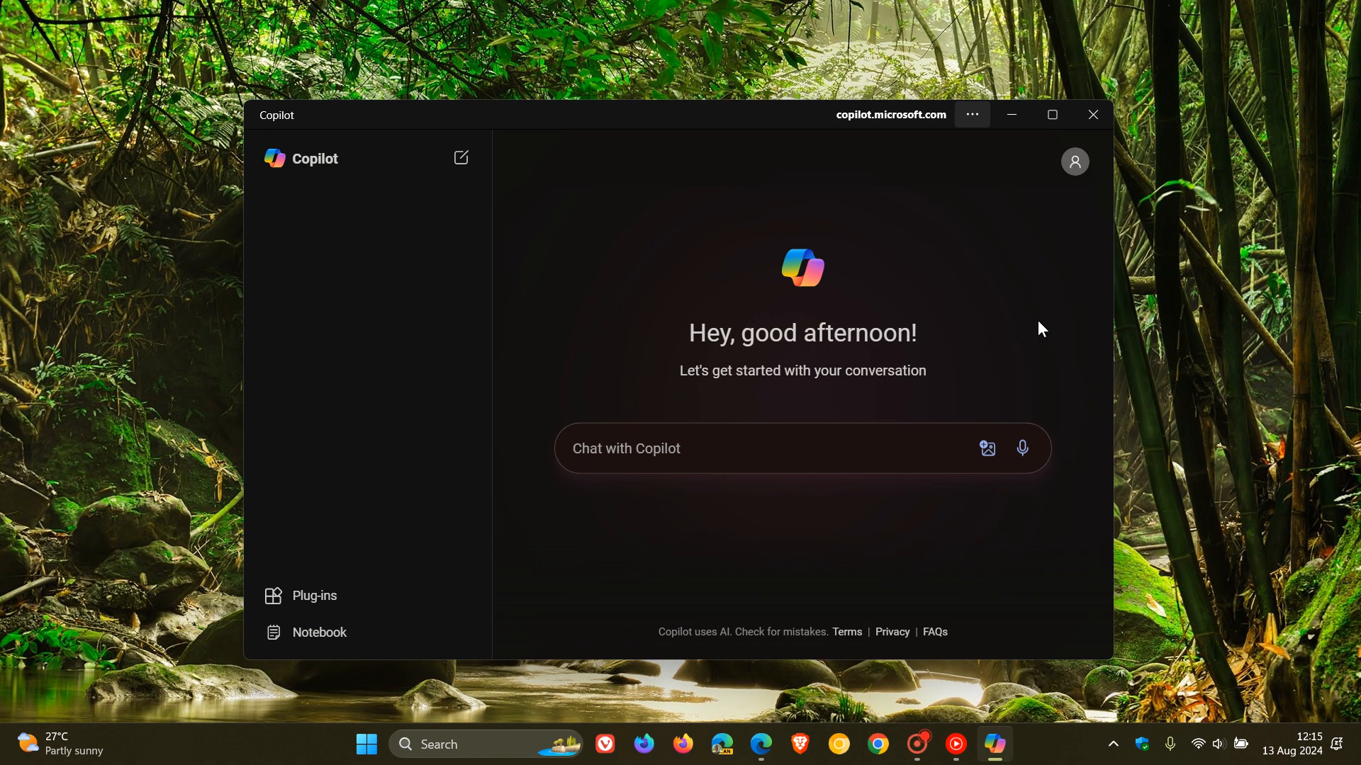
pyautogui.moveTo(710, 208)
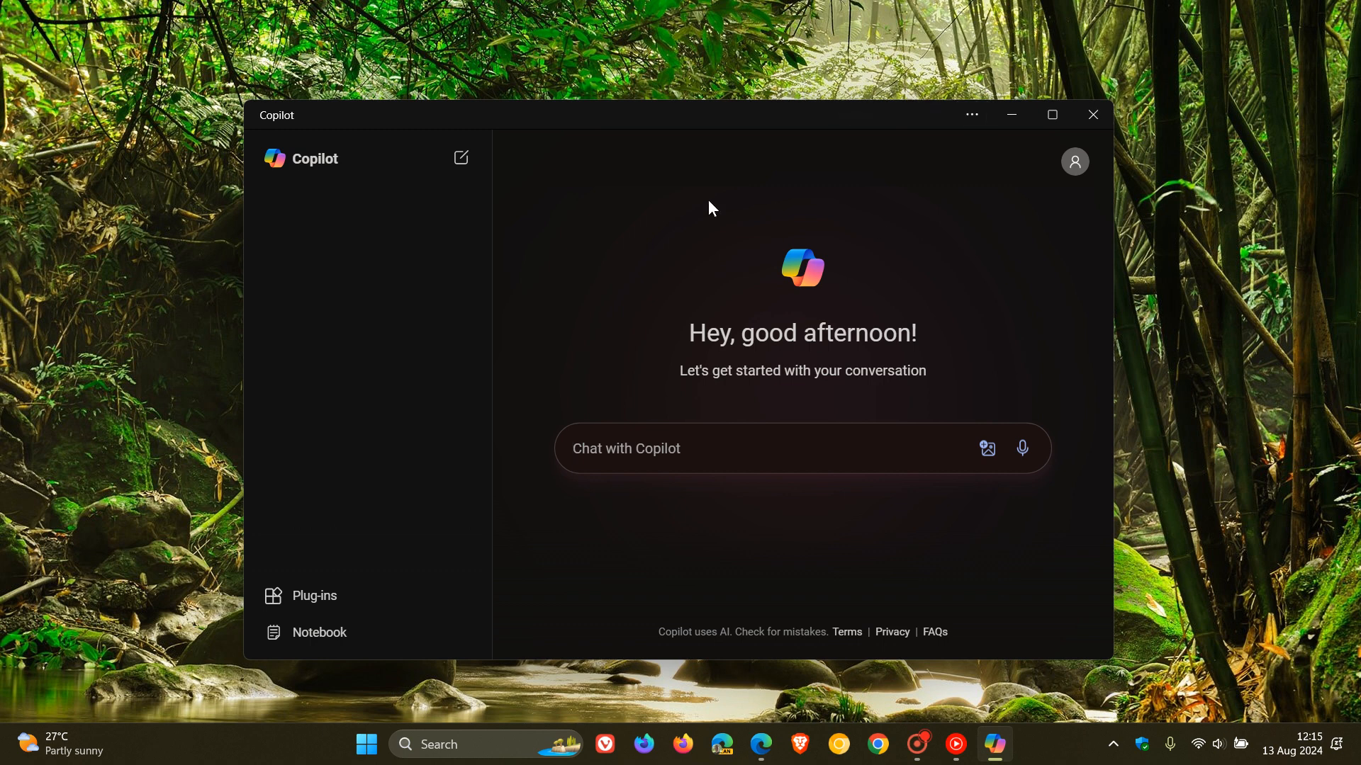
pyautogui.moveTo(997, 309)
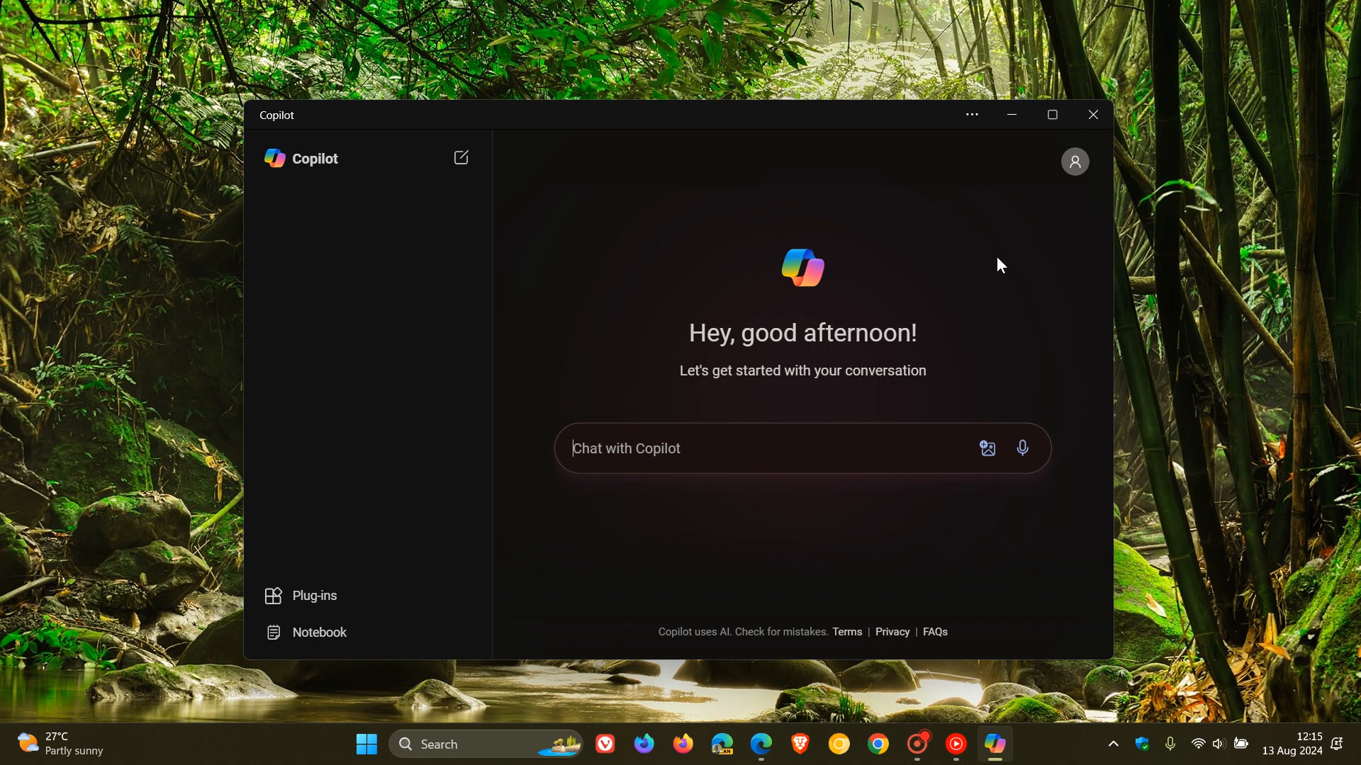
pyautogui.moveTo(774, 700)
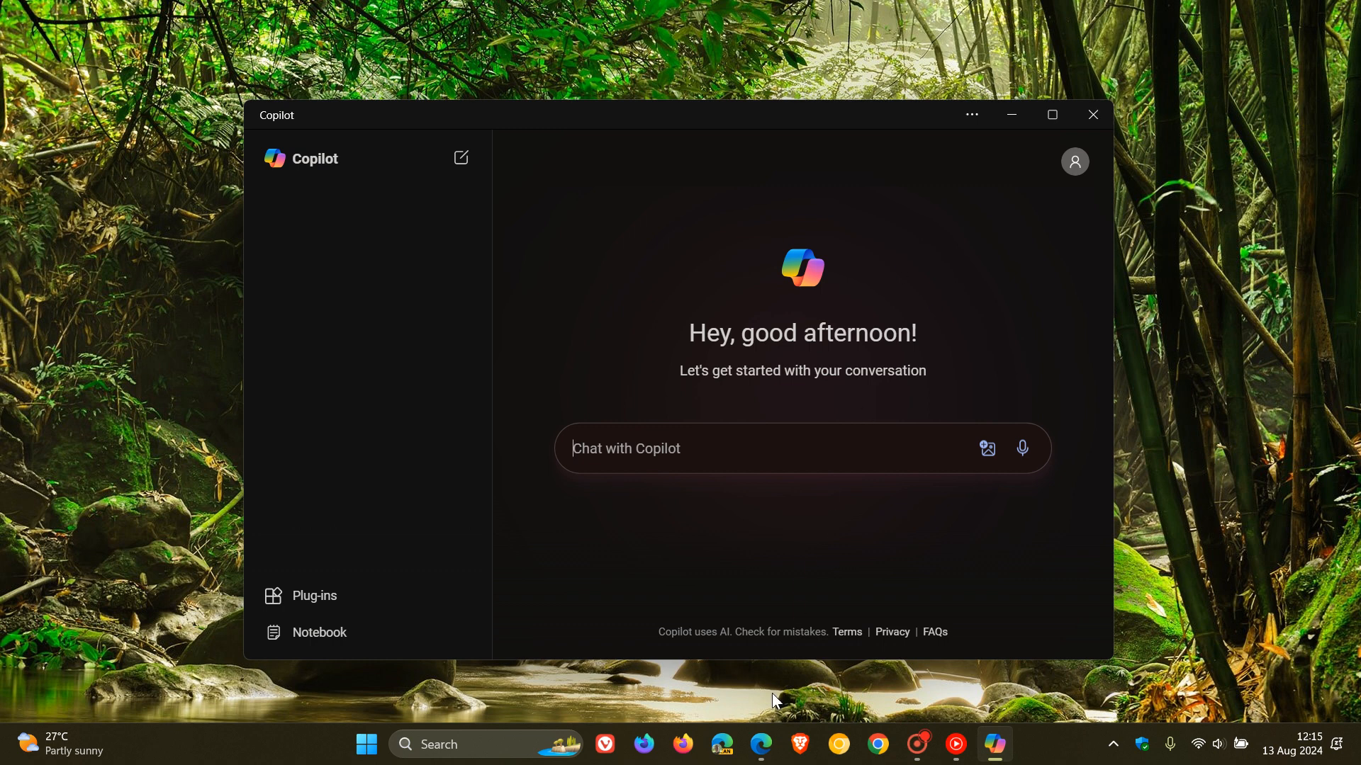
# Show the Copilot in Bing page and advance its suggested prompt carousel two cards
pyautogui.click(760, 744)
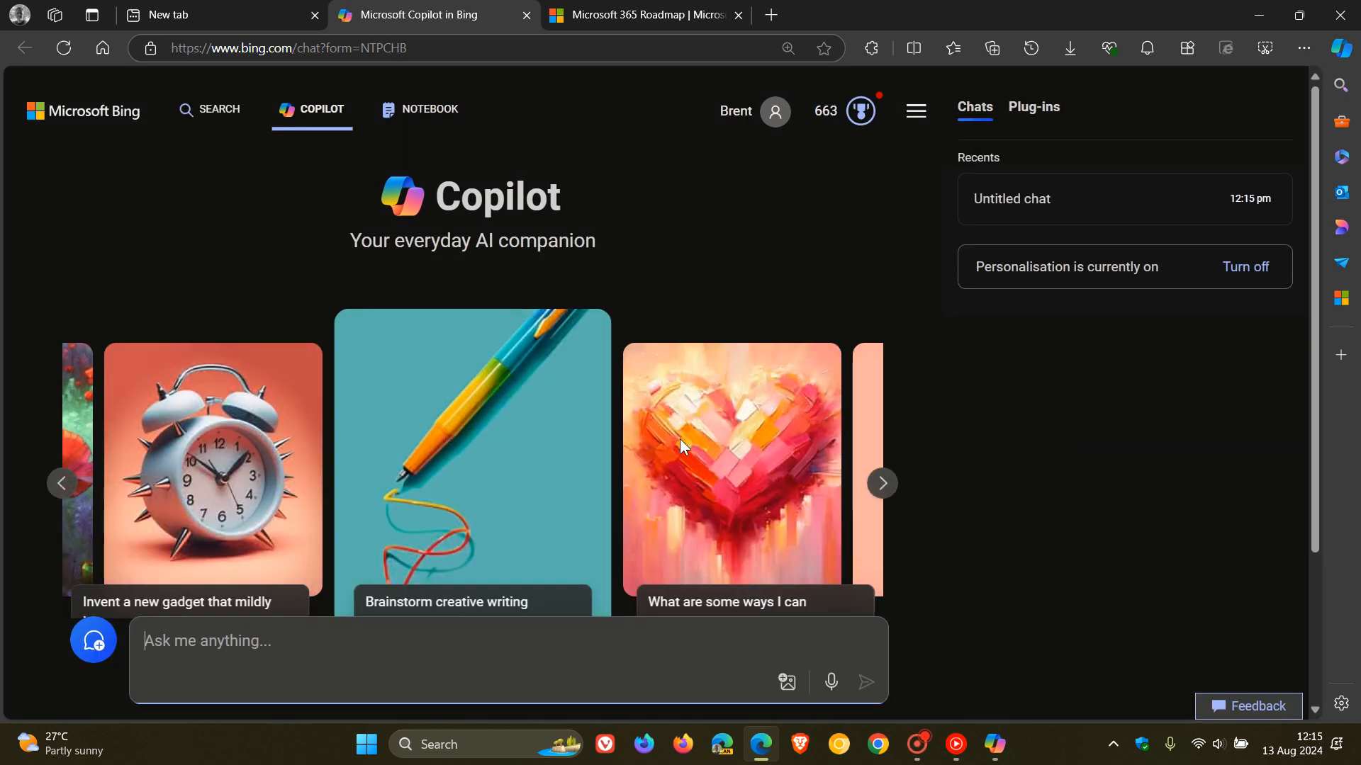
pyautogui.click(881, 484)
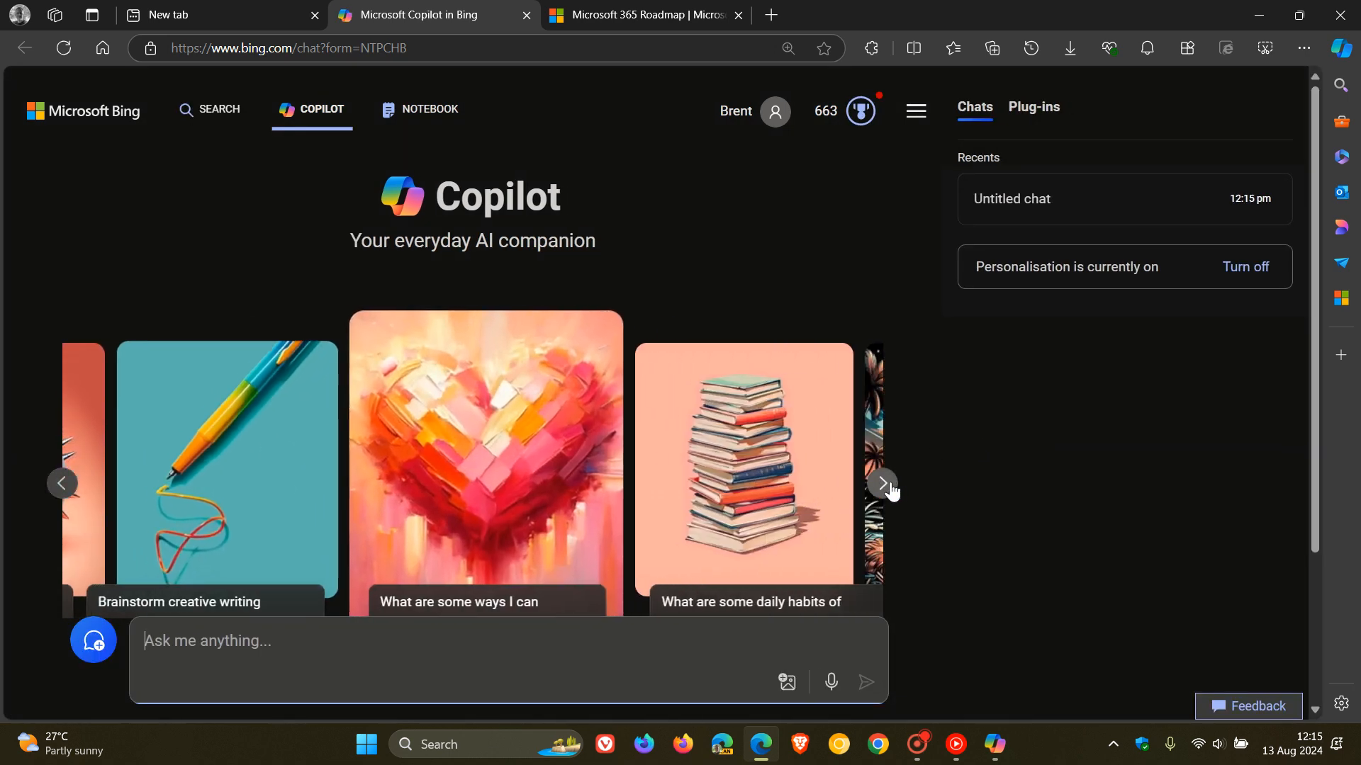
pyautogui.click(882, 483)
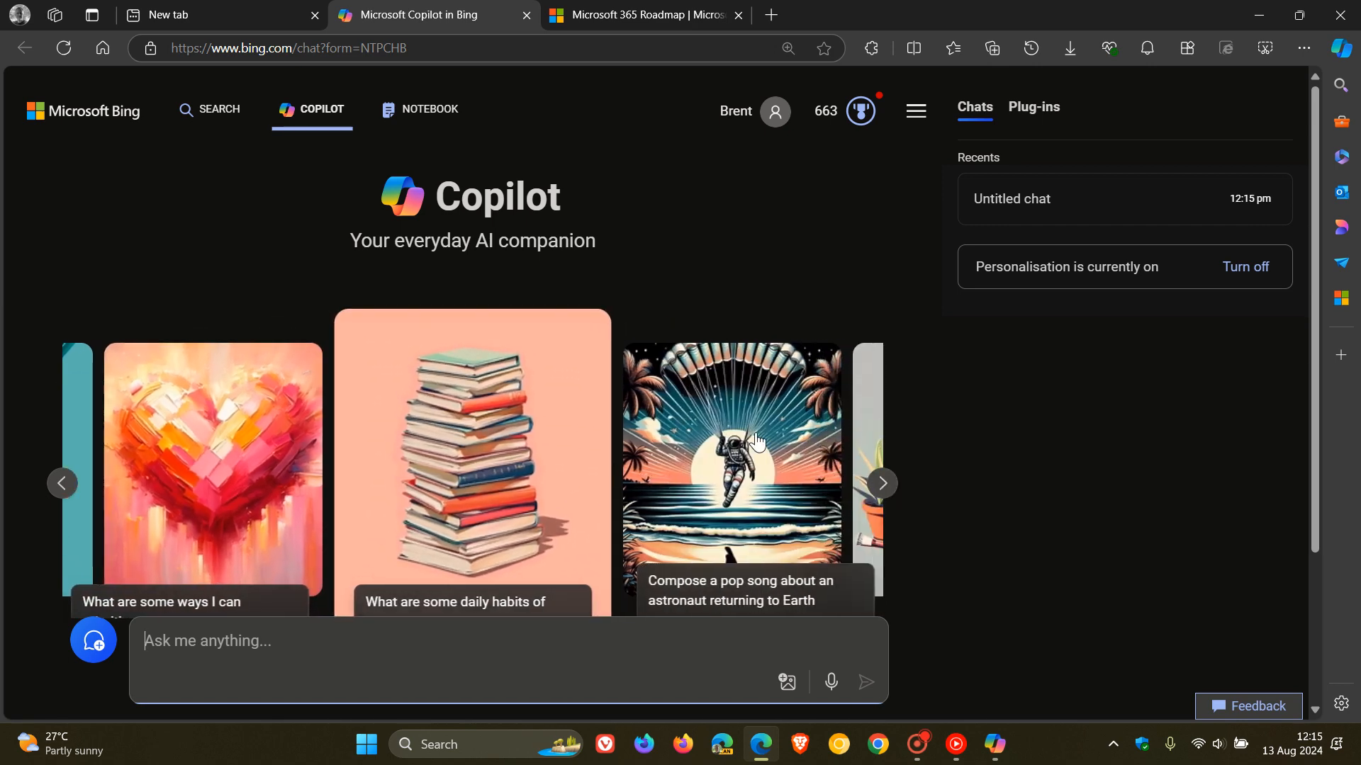
pyautogui.moveTo(703, 430)
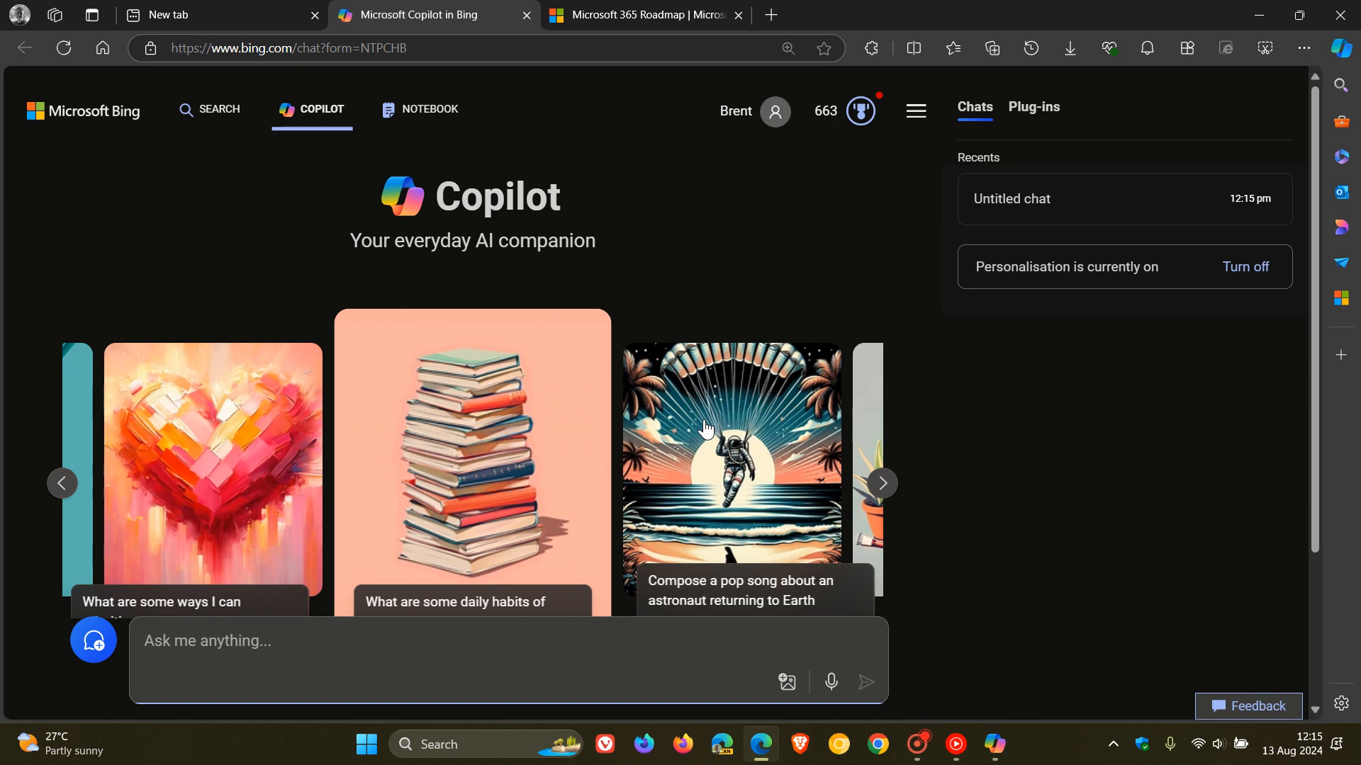
pyautogui.moveTo(1057, 426)
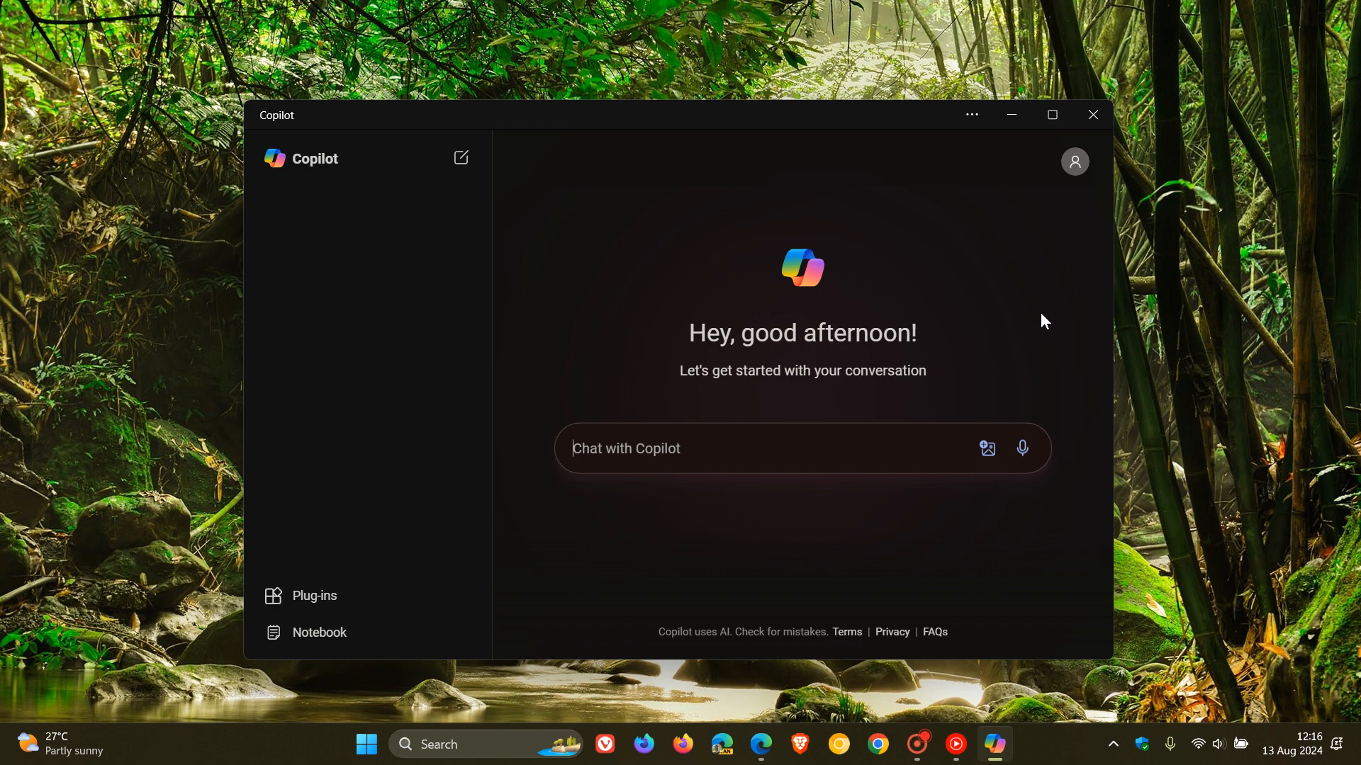
pyautogui.moveTo(952, 268)
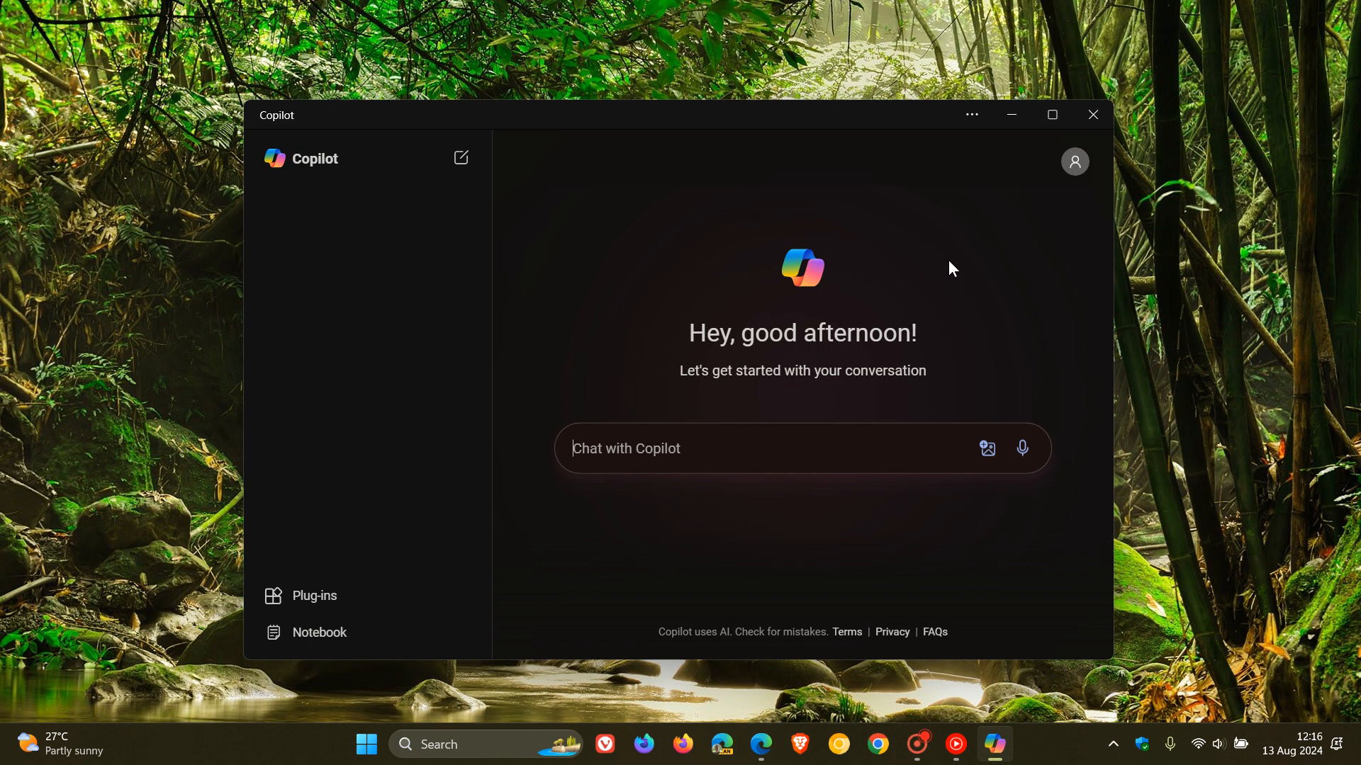
pyautogui.moveTo(973, 276)
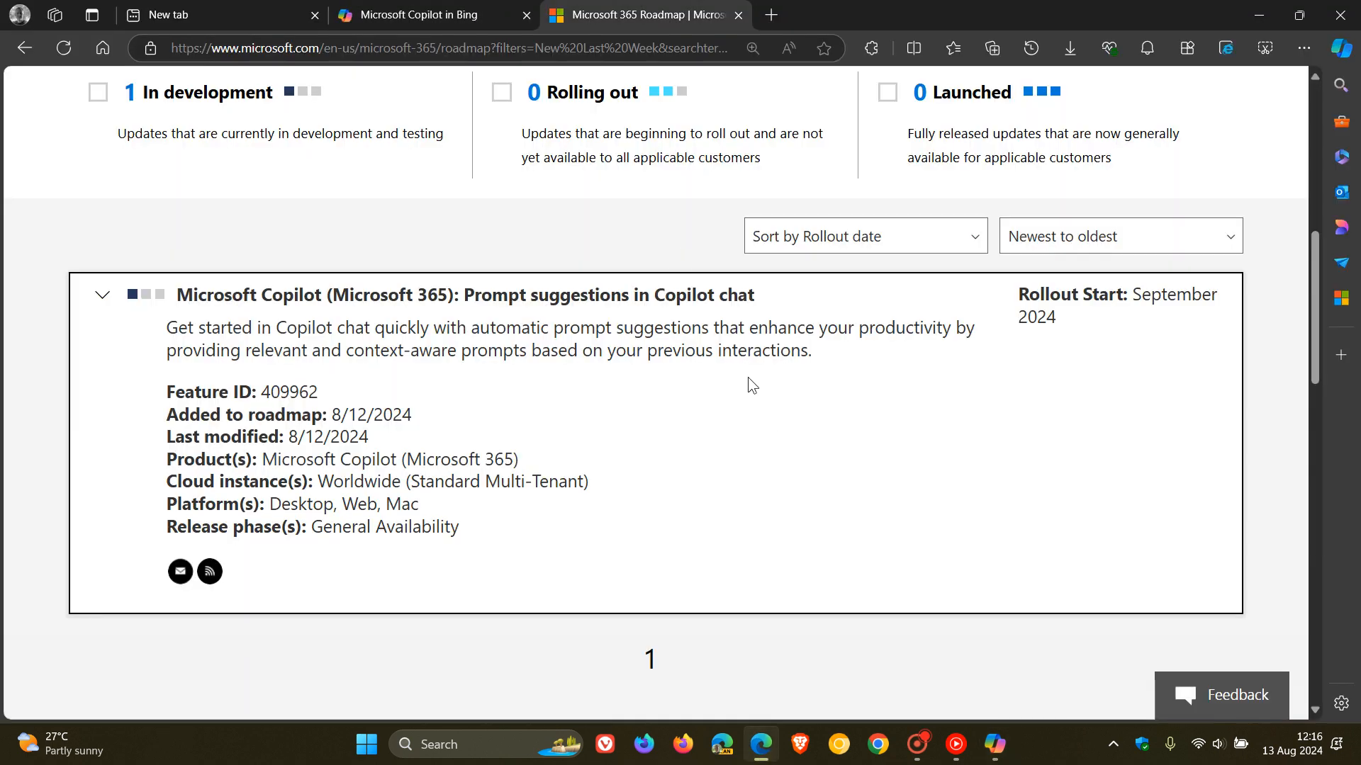
pyautogui.moveTo(809, 292)
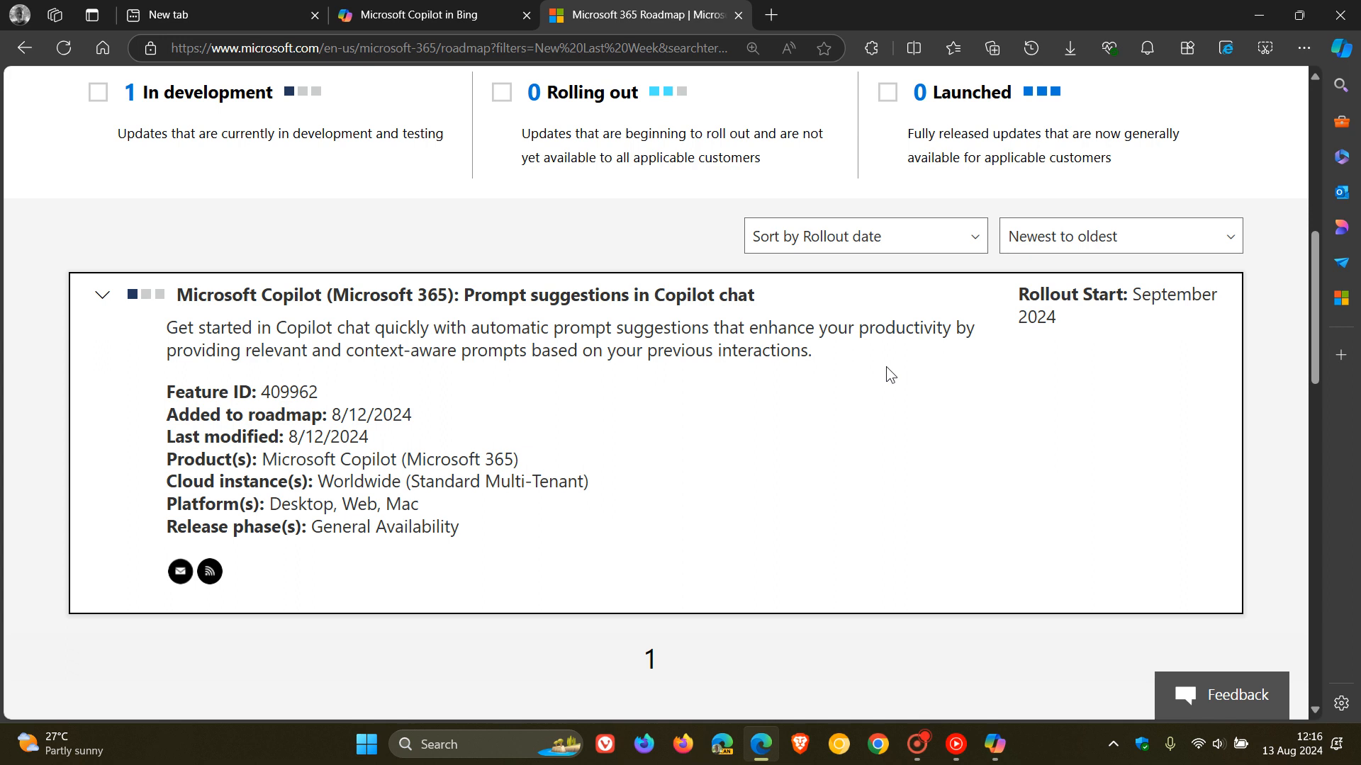
pyautogui.moveTo(1065, 335)
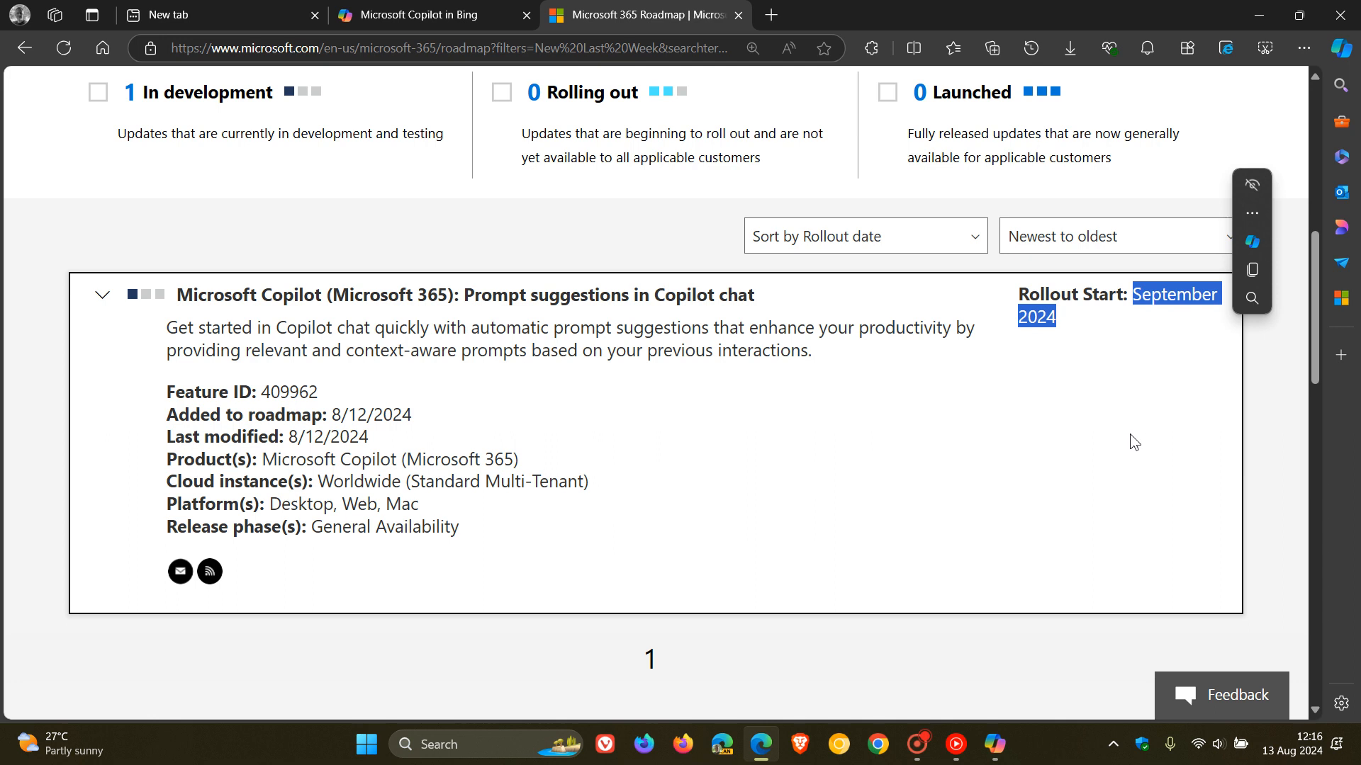
# Highlight the roadmap entry's Desktop, Web, Mac platforms text, then clear the highlight
pyautogui.doubleClick(280, 505)
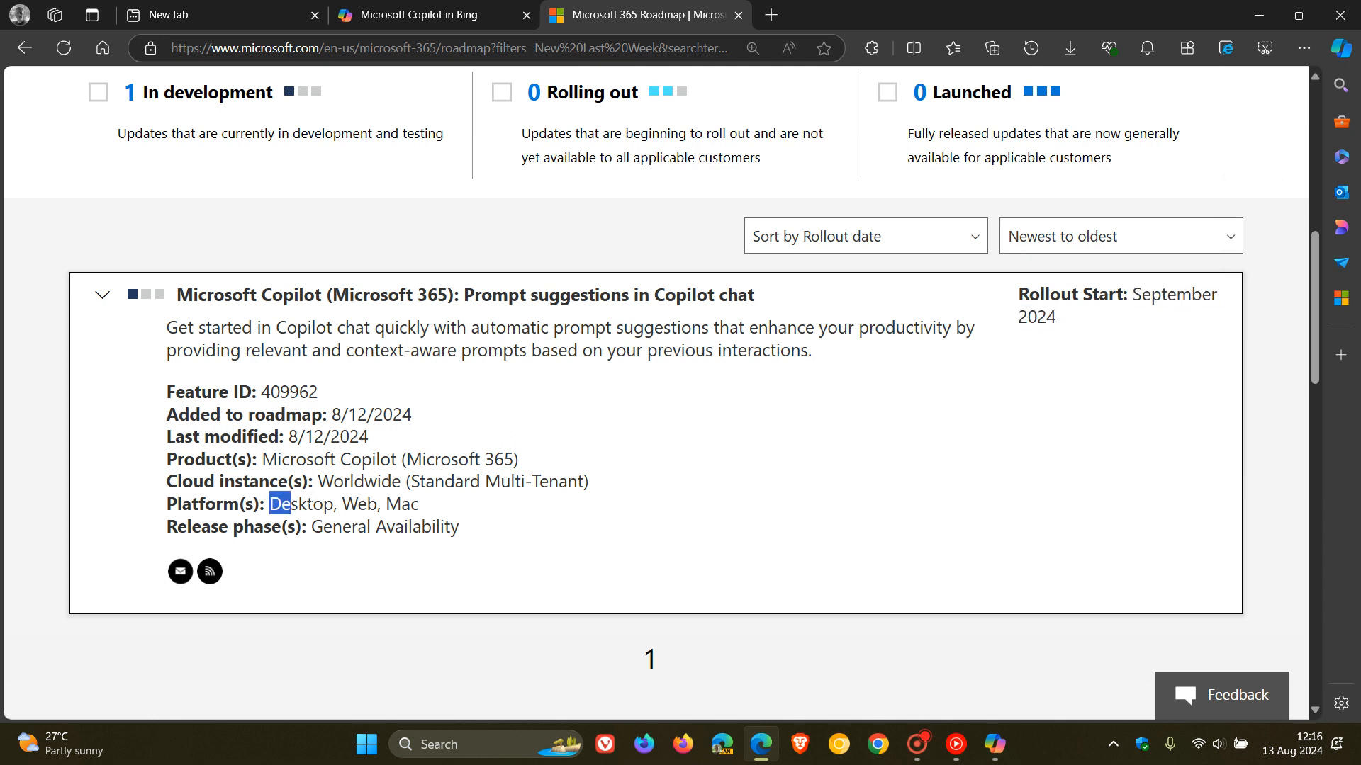
pyautogui.moveTo(278, 503); pyautogui.dragTo(418, 503)
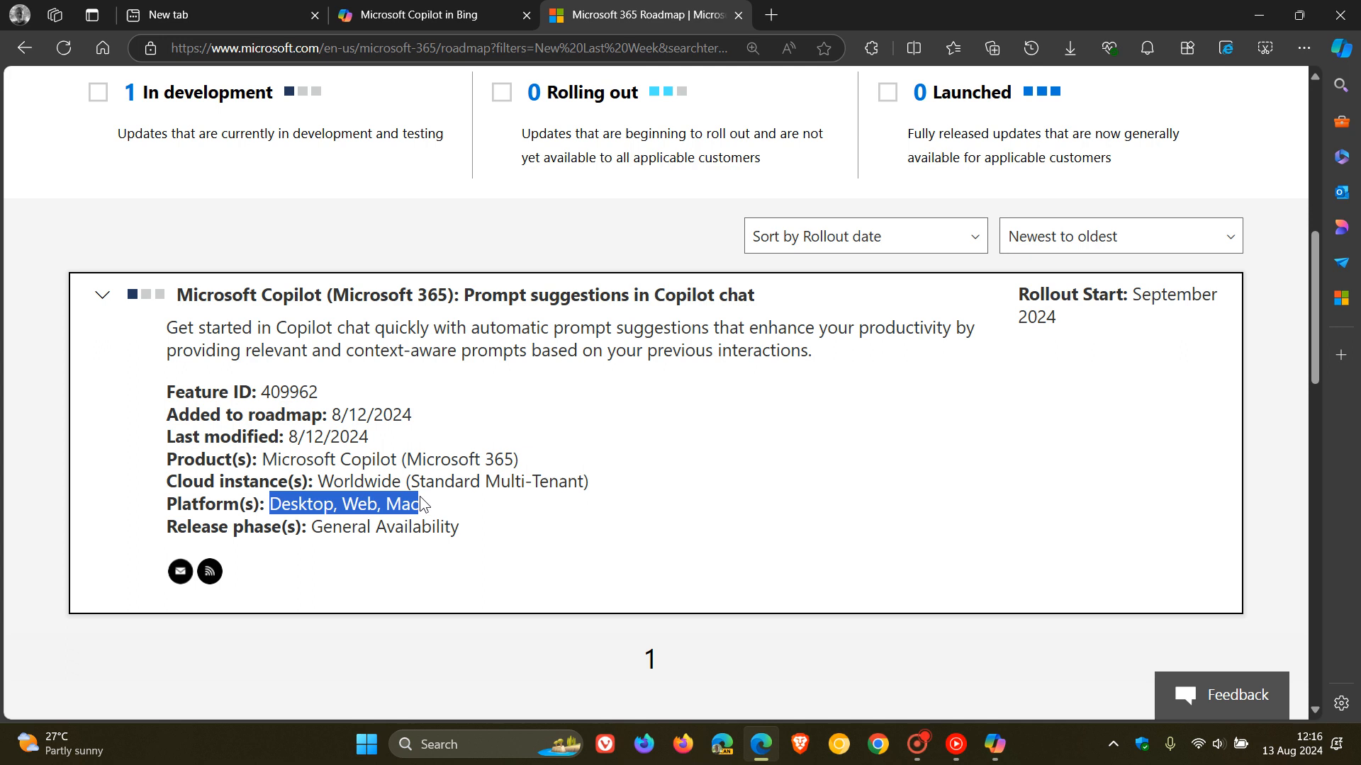
pyautogui.click(1067, 470)
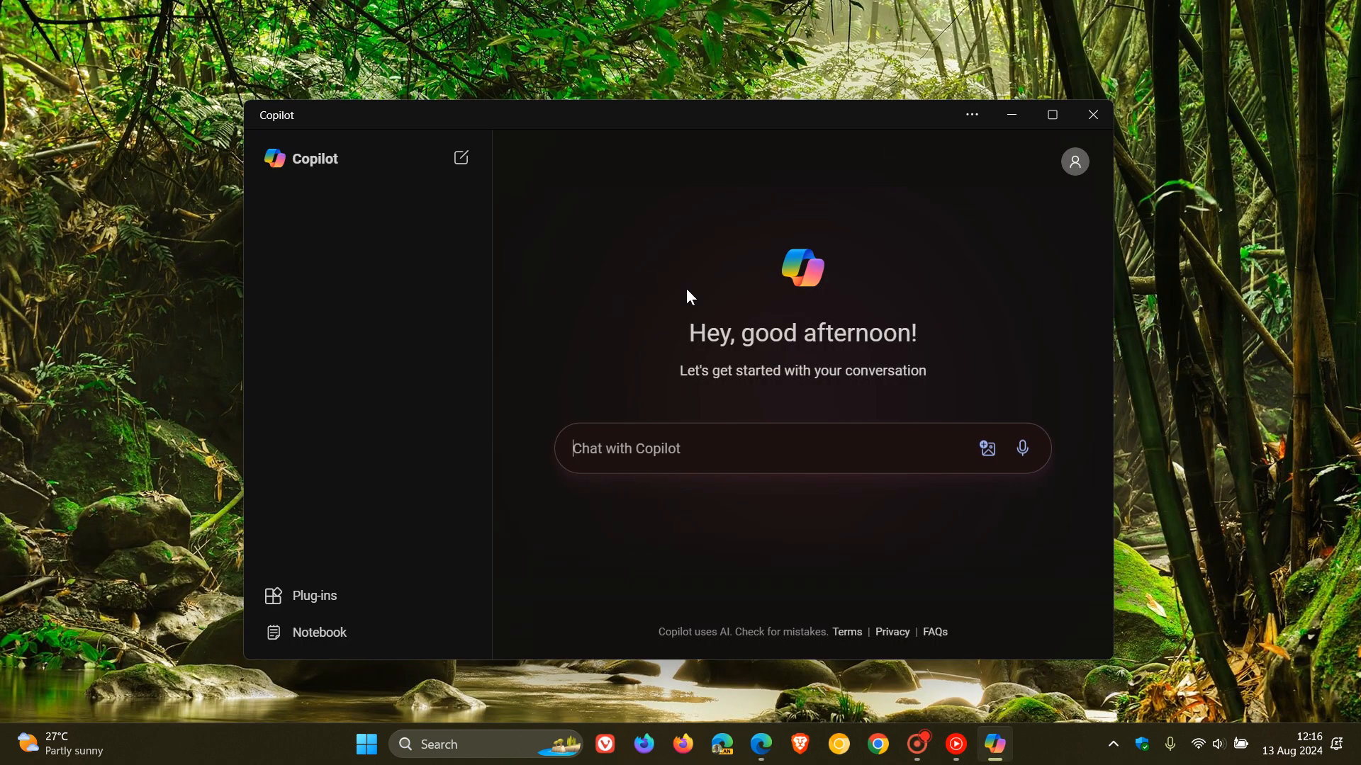
pyautogui.moveTo(959, 274)
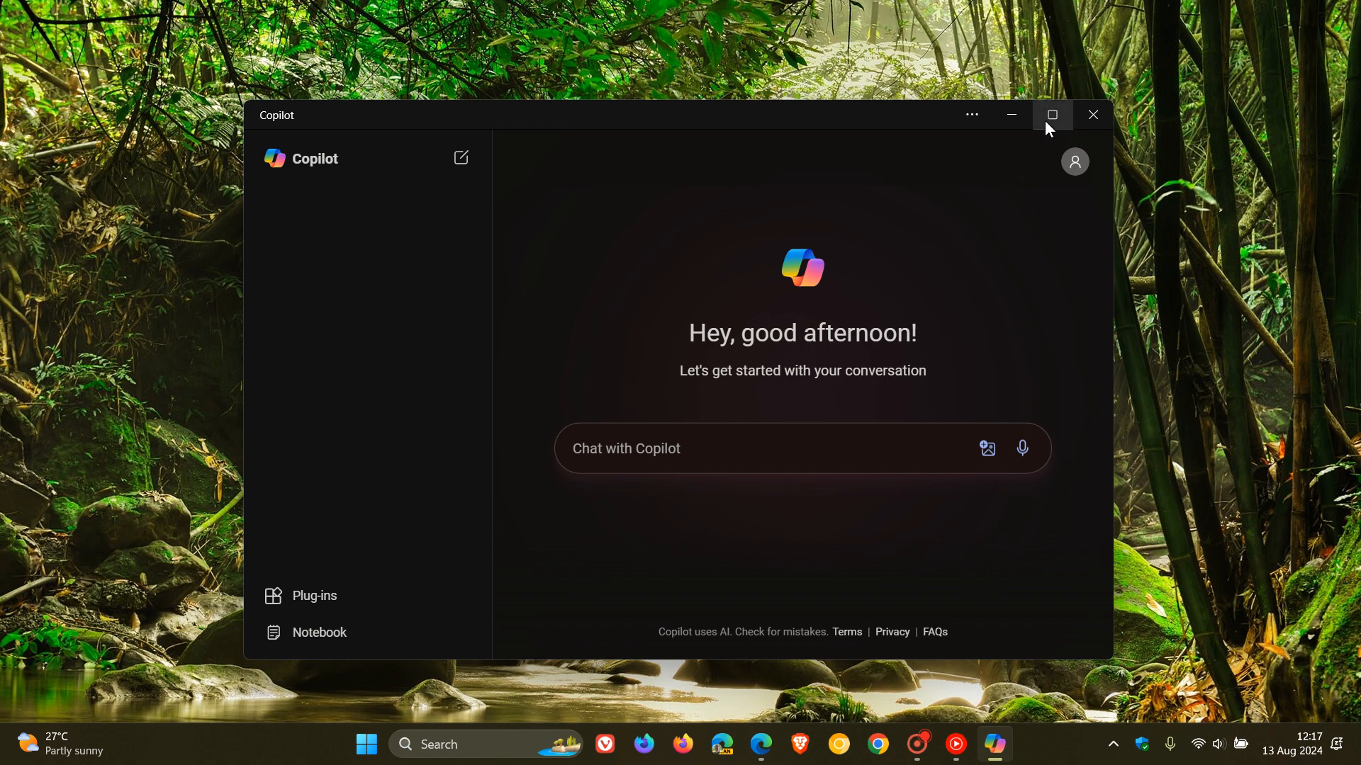
# Maximize the Copilot app window so its blank greeting page fills the screen
pyautogui.click(1052, 113)
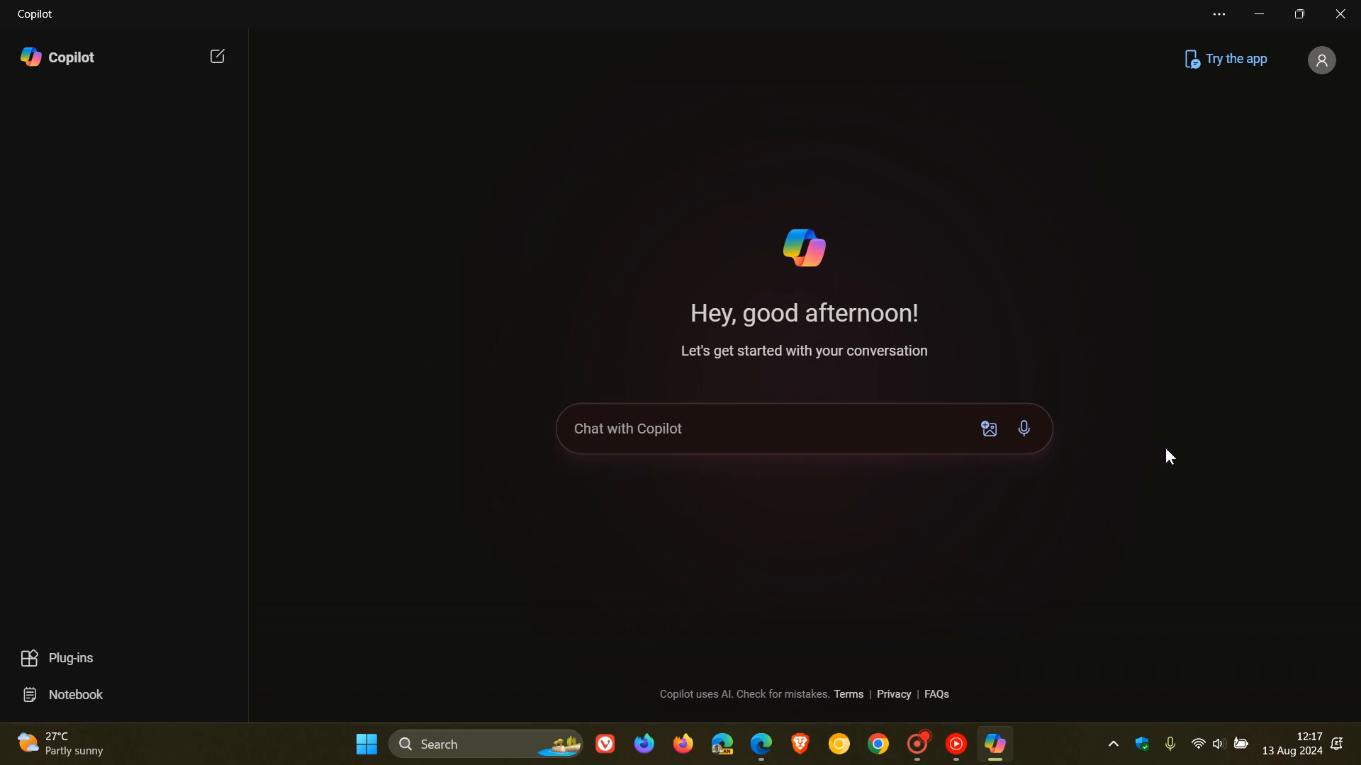
pyautogui.moveTo(1066, 237)
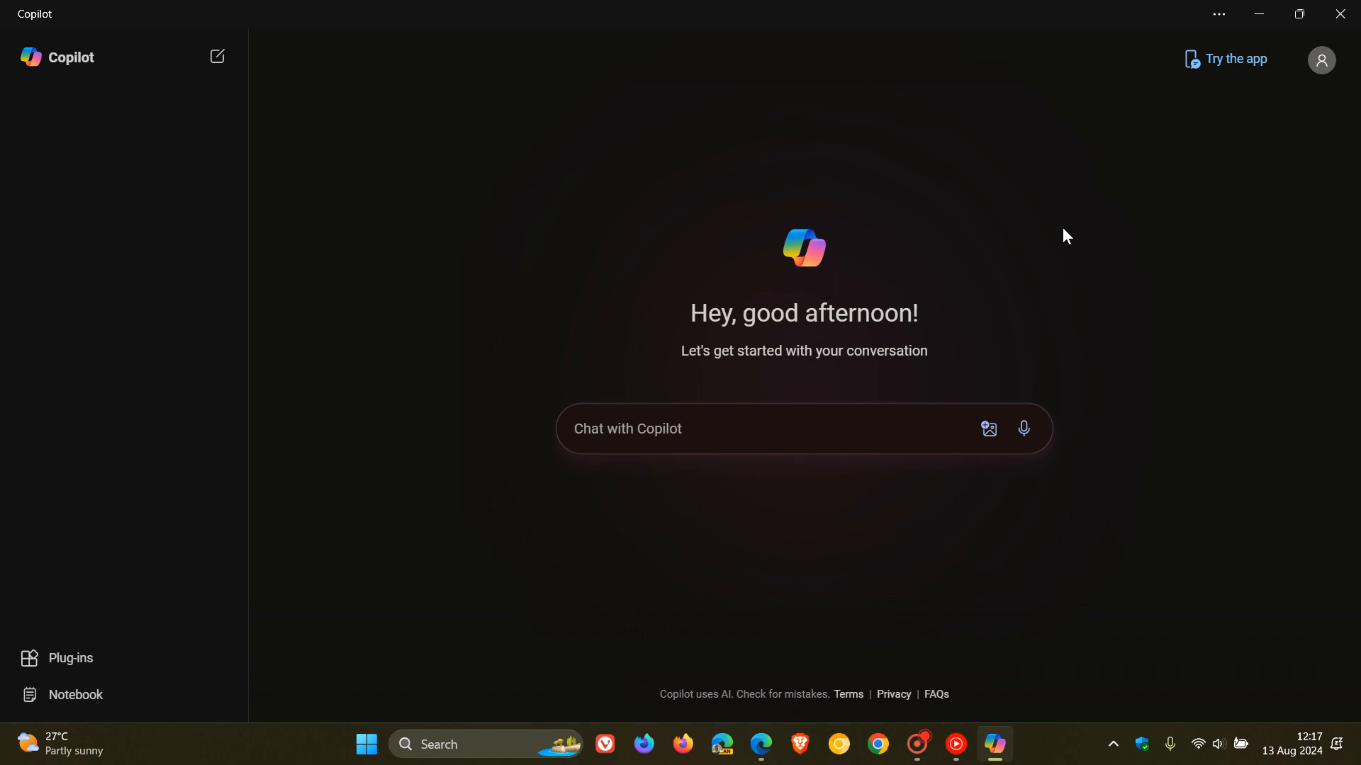
pyautogui.moveTo(1071, 217)
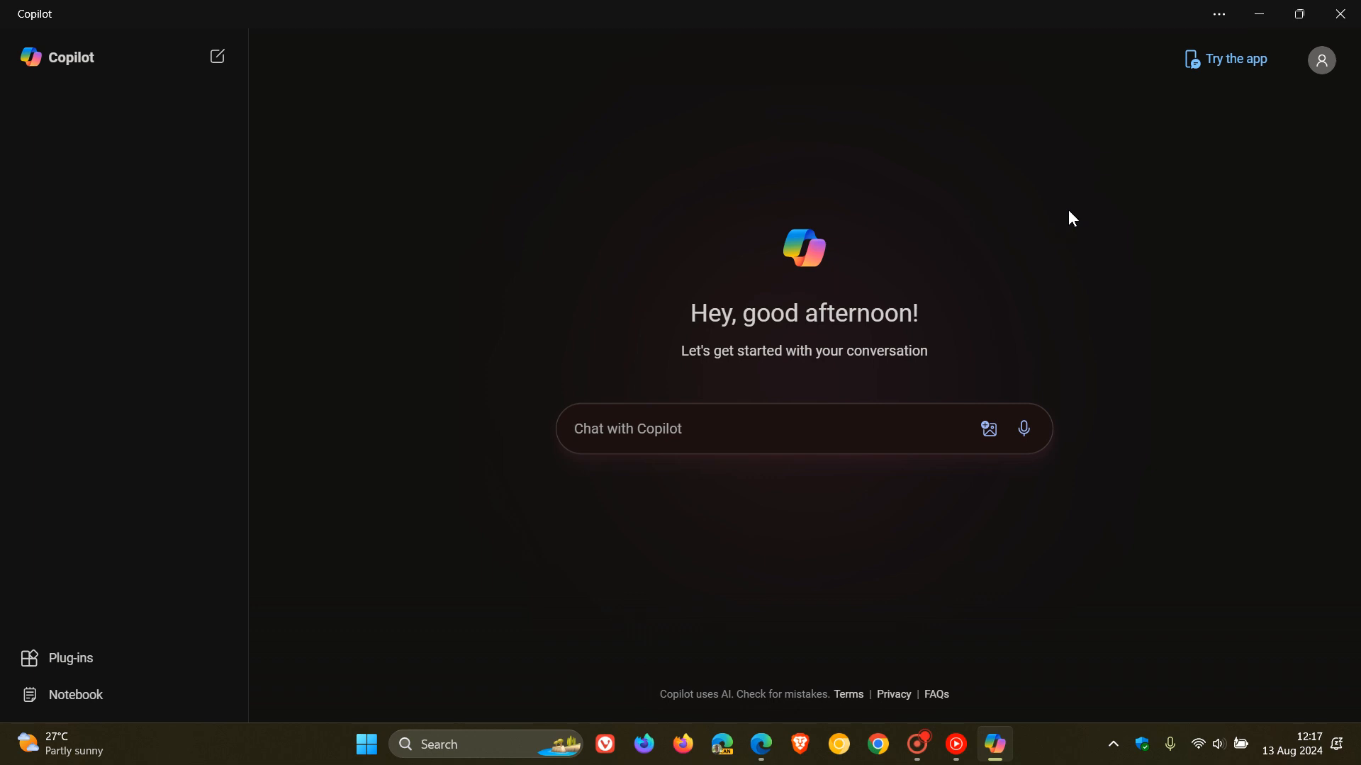
pyautogui.click(628, 428)
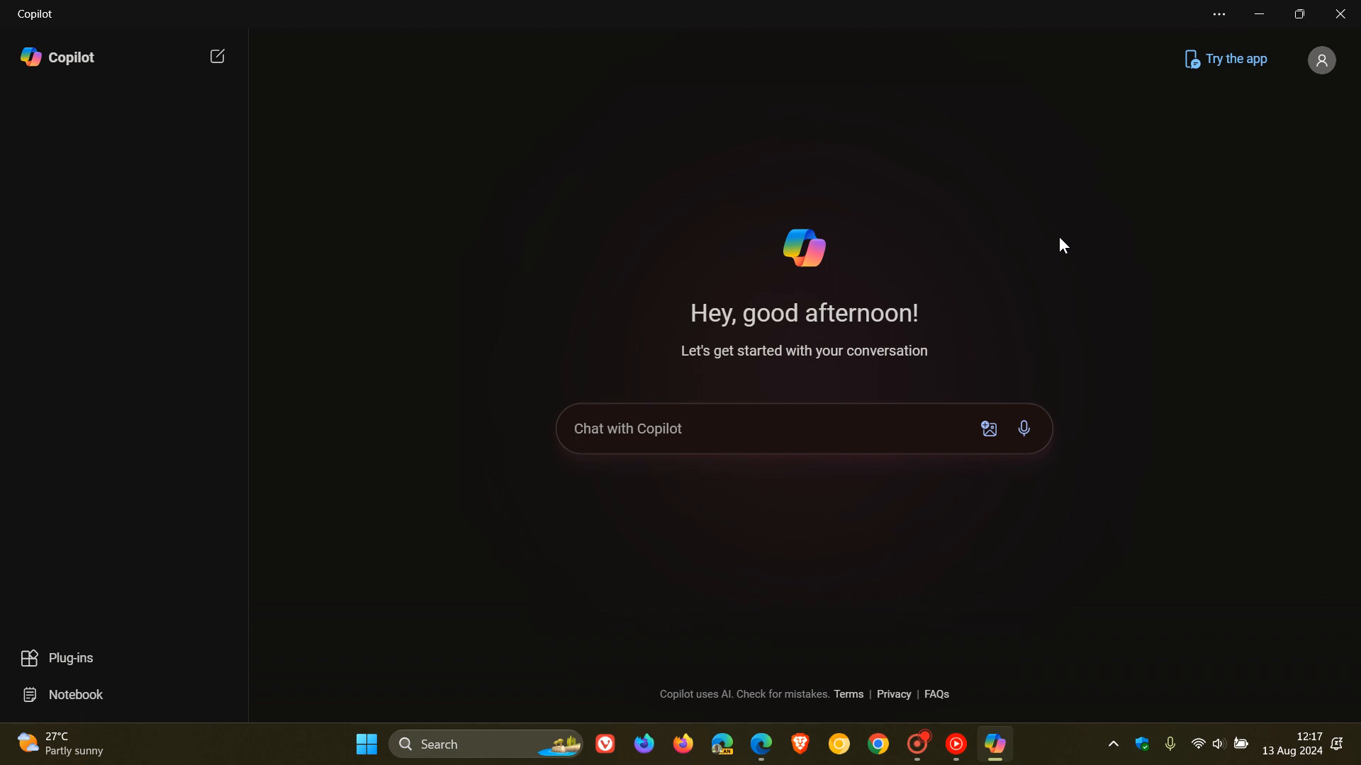
pyautogui.moveTo(1060, 217)
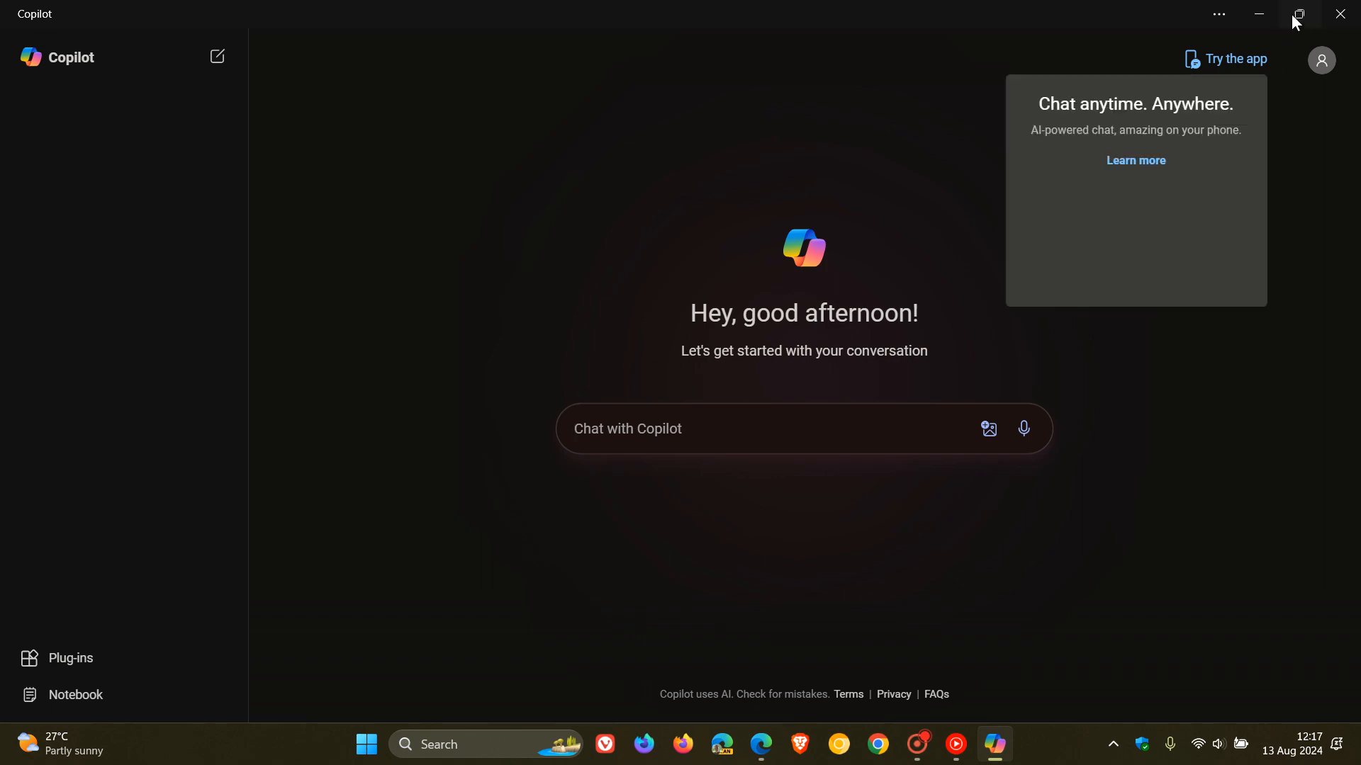
# Restore the Copilot app to a smaller window, then minimize it to show the desktop
pyautogui.click(1297, 14)
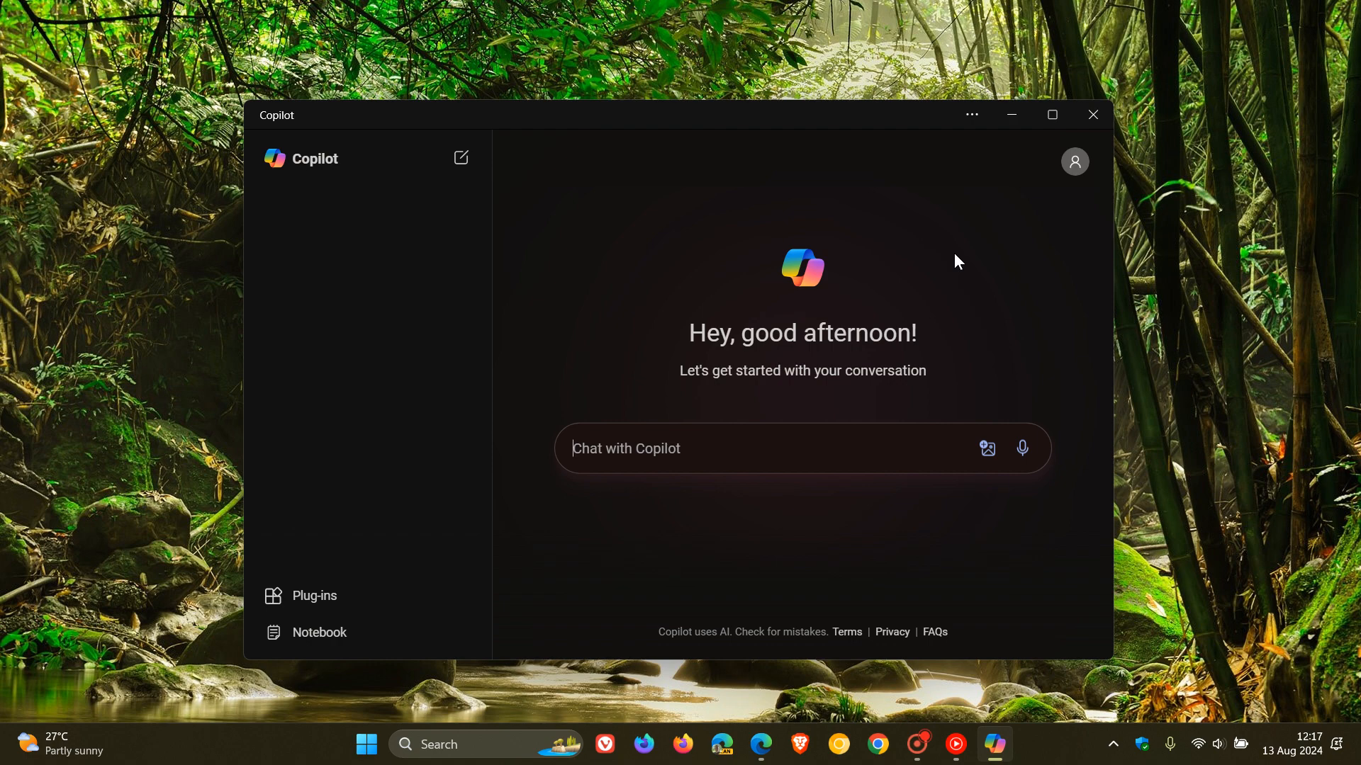
pyautogui.moveTo(1010, 114)
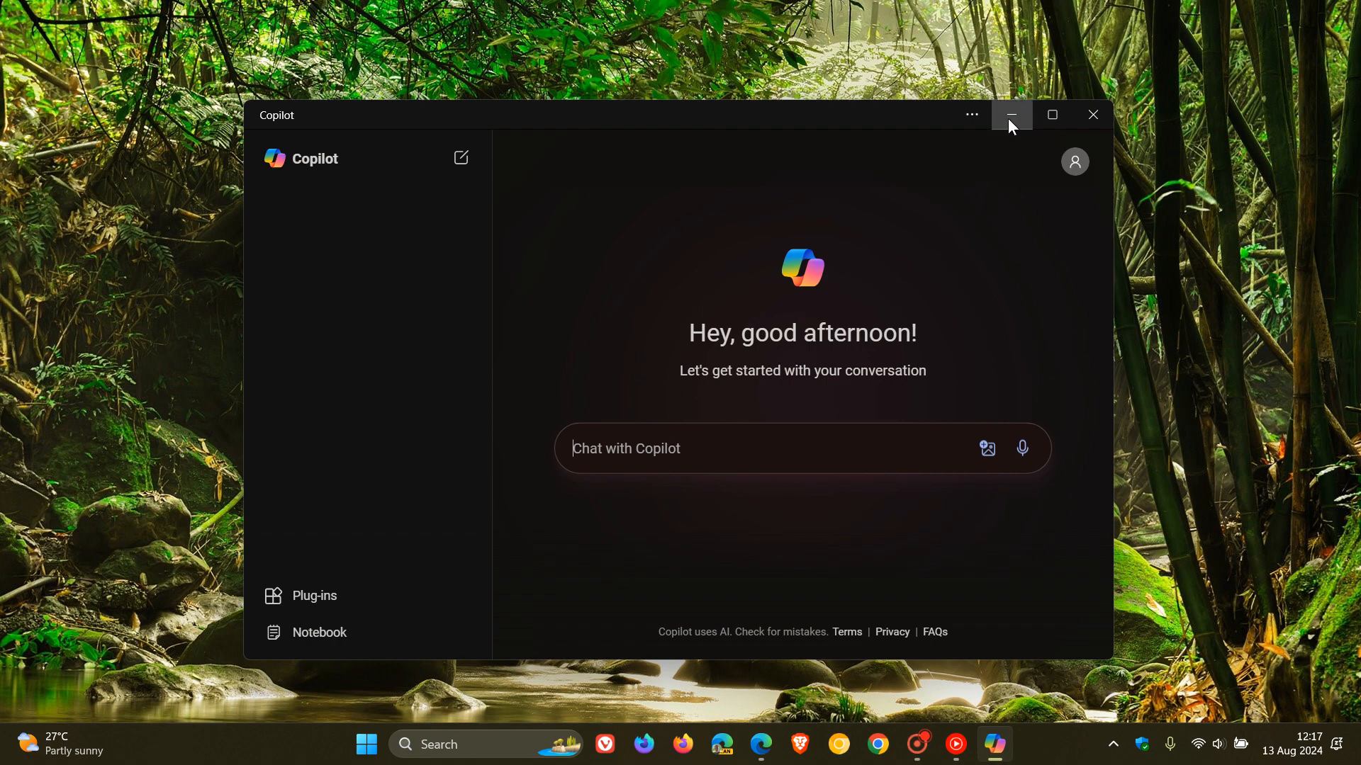
pyautogui.click(1009, 115)
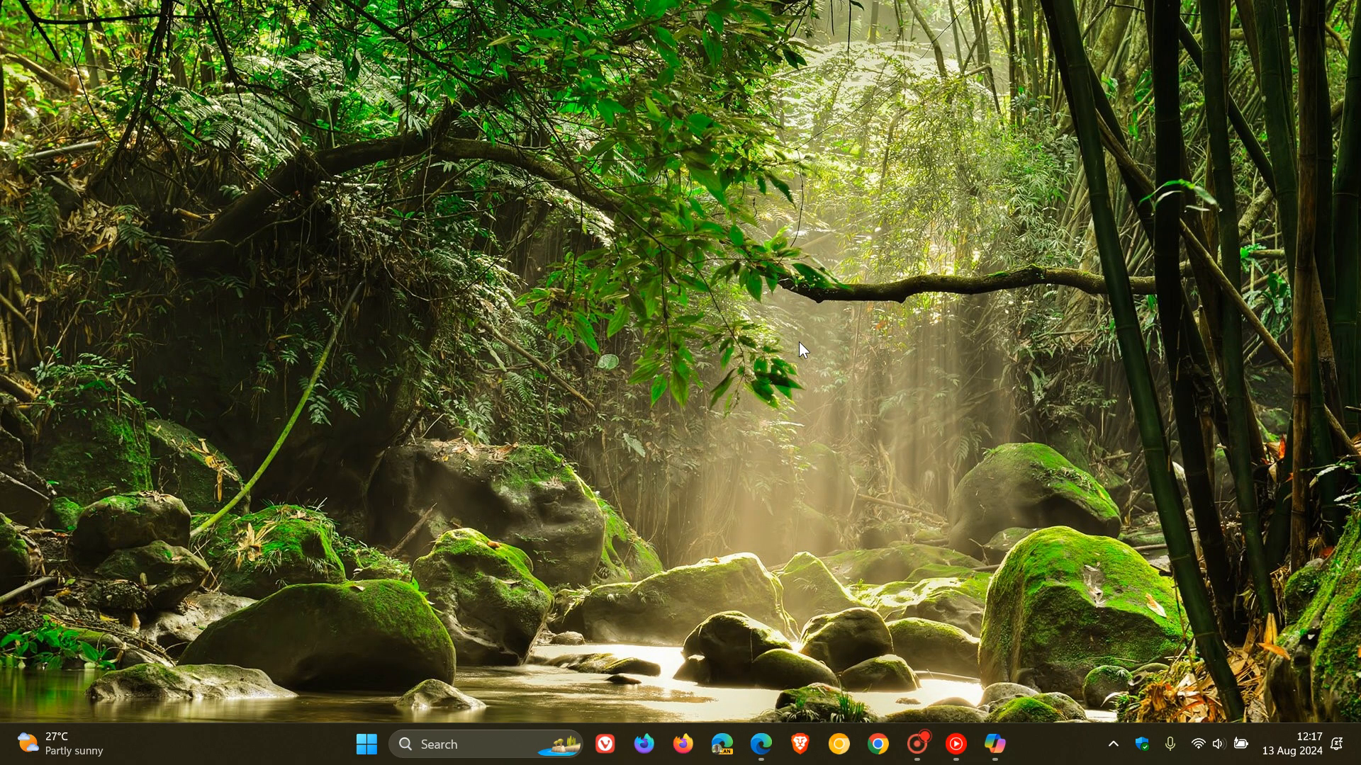